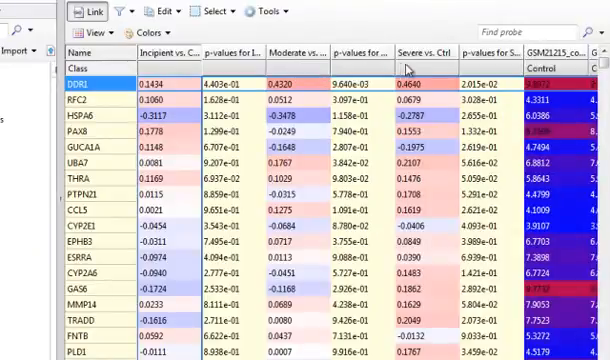
mouse_move(420, 68)
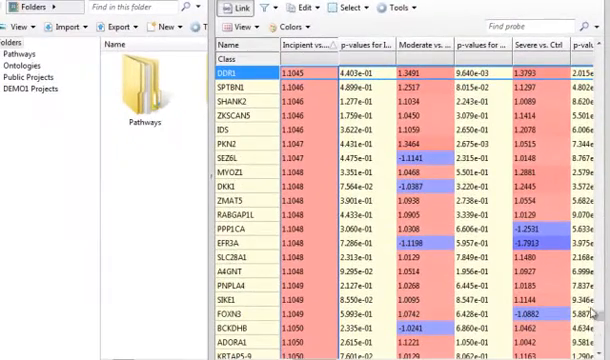
Sort the expression table by Incipient vs. Ctrl ascending so HSPA1A leads.
scroll(down, 3)
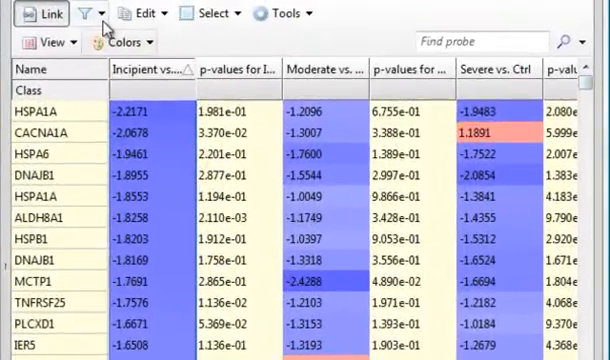
Run Gene Set Enrichment Analysis on Moderate vs. Ctrl against Ariadne Ontology gene sets.
click(84, 12)
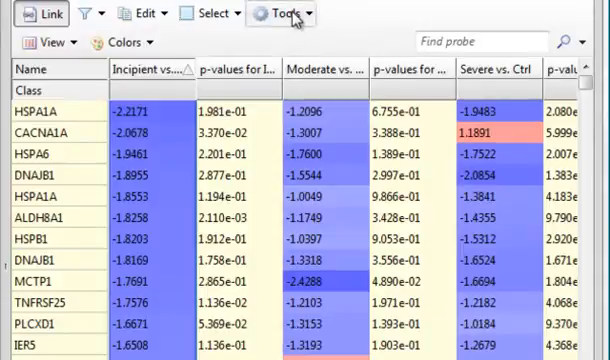
click(280, 12)
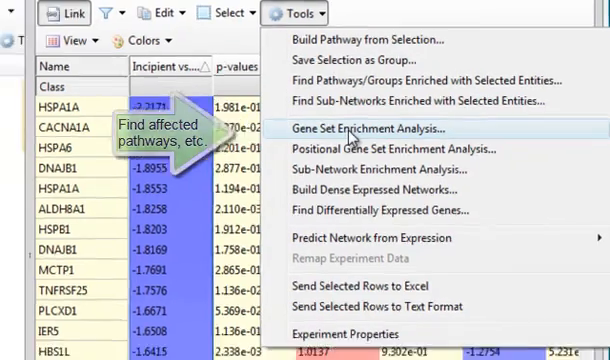
click(382, 128)
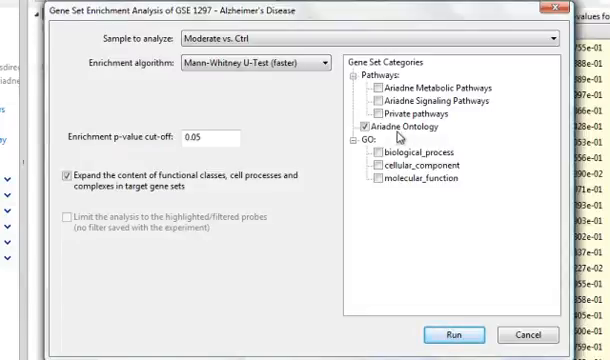
mouse_move(404, 144)
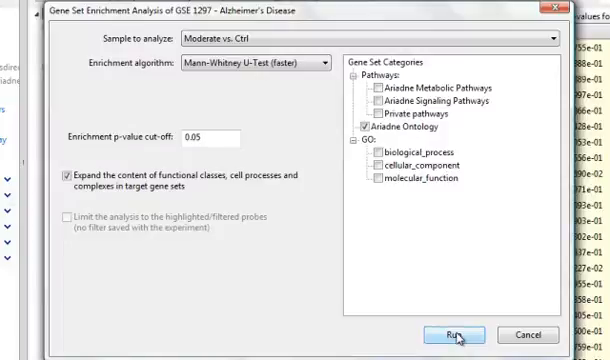
click(454, 334)
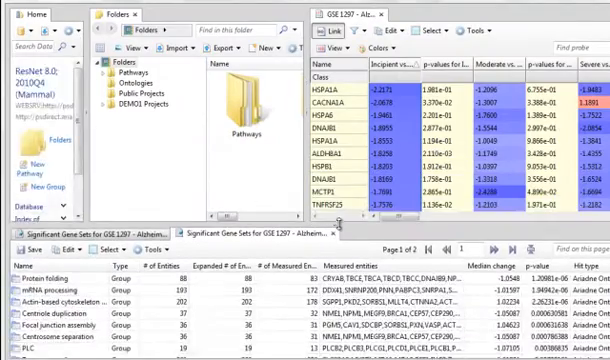
Run Gene Set Enrichment Analysis on Severe vs. Ctrl against Ariadne Signaling Pathways.
click(332, 16)
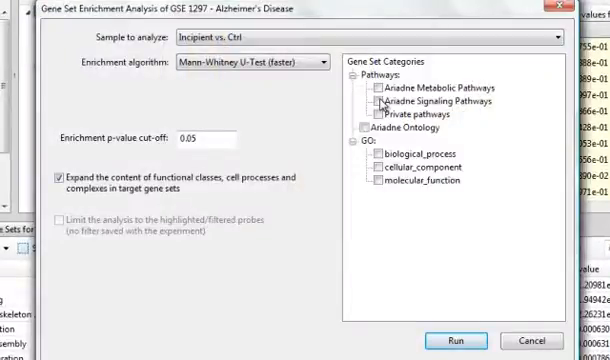
click(368, 100)
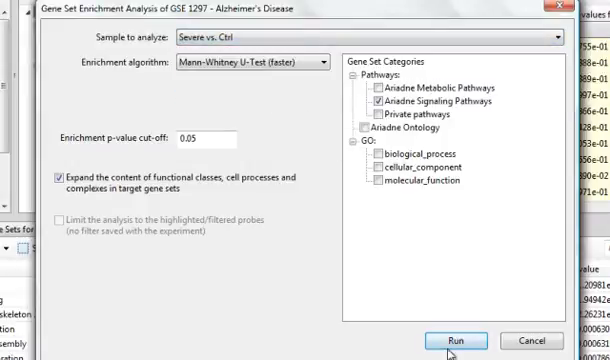
click(456, 340)
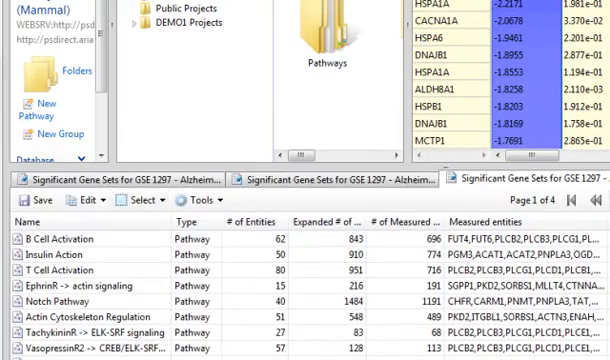
Start Sub-Network Enrichment with Protein, Functional Class and Complex neighbors included.
click(406, 32)
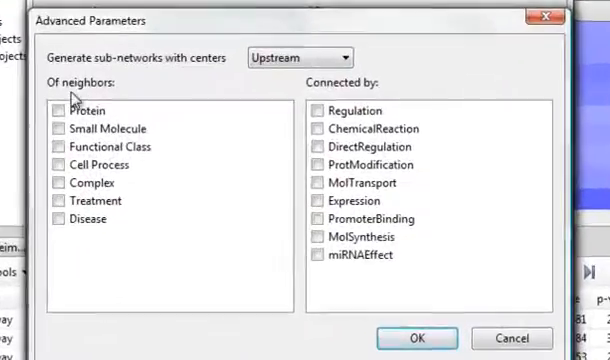
click(60, 108)
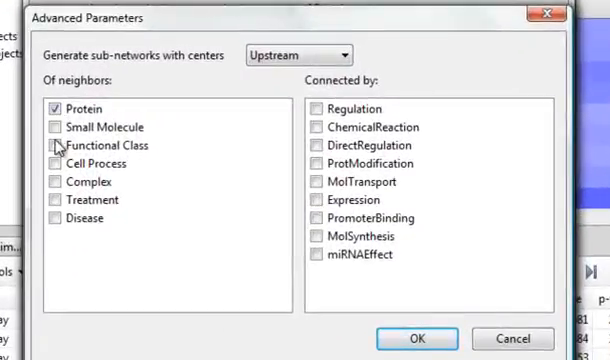
click(56, 144)
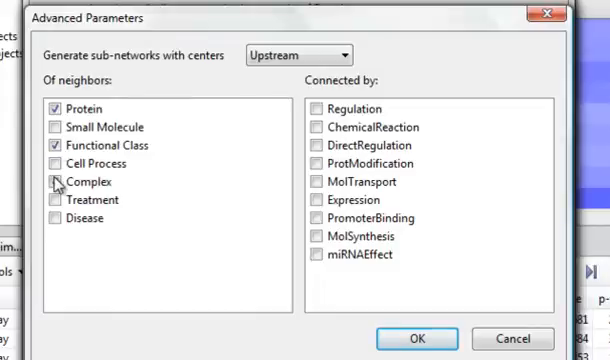
click(56, 182)
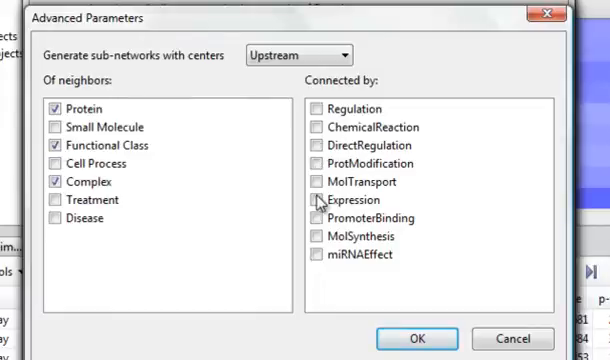
Link neighbors by Expression, PromoterBinding and miRNAEffect relations and run the Incipient vs. Ctrl analysis.
click(316, 200)
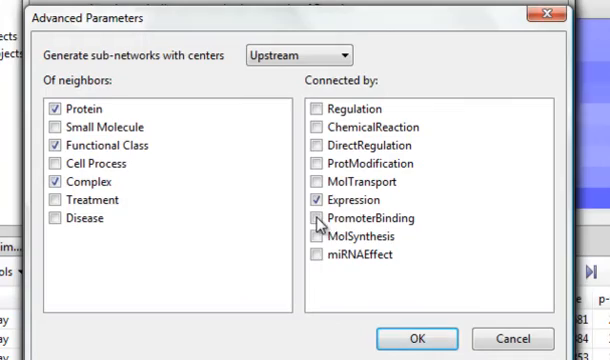
click(318, 216)
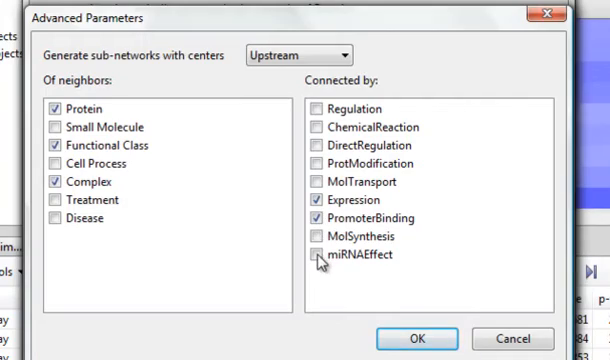
click(404, 338)
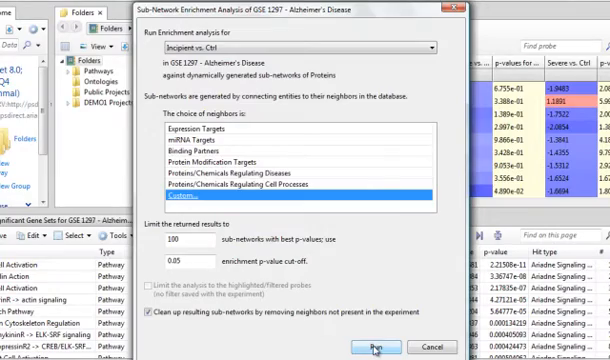
click(366, 344)
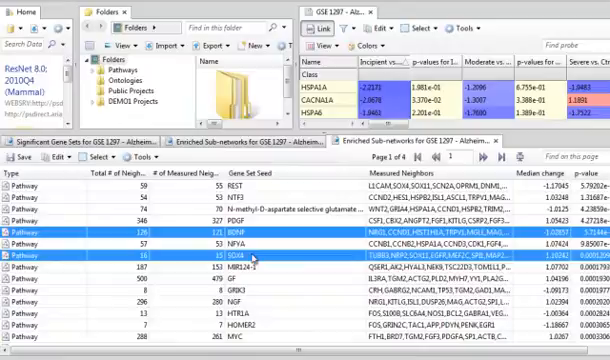
mouse_move(258, 262)
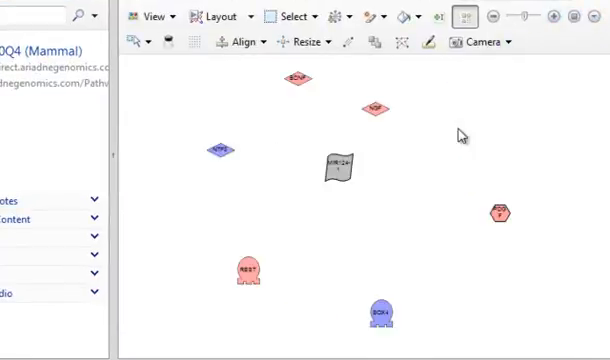
Combine the selected Neighbors-of pathways into one union pathway.
double_click(290, 82)
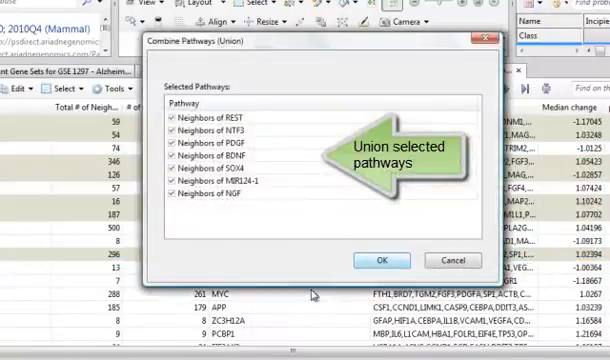
click(380, 260)
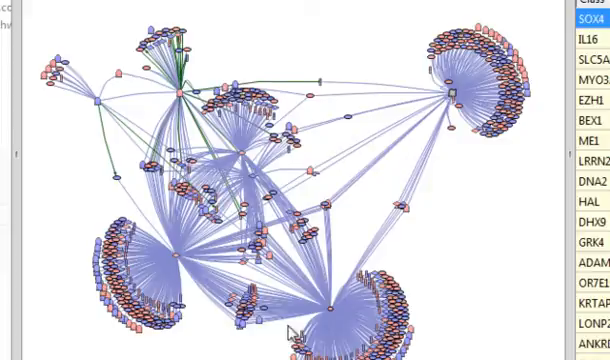
mouse_move(318, 58)
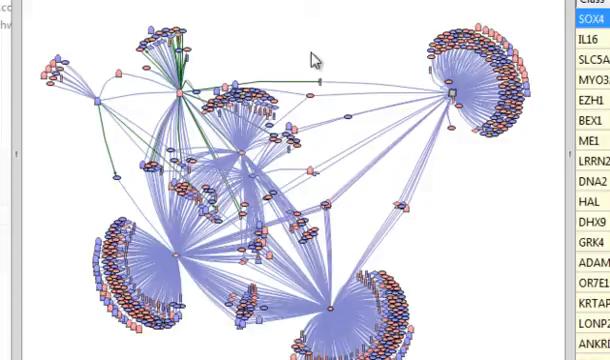
mouse_move(248, 38)
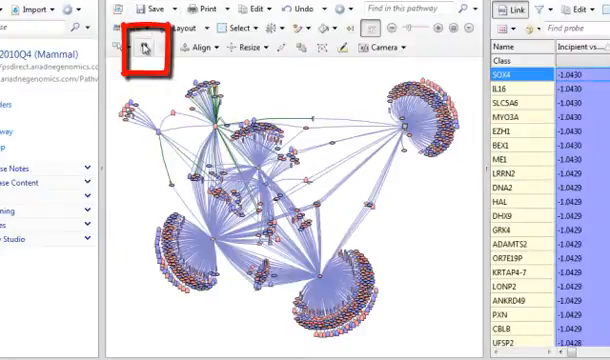
Save the network as 'Pathway of combined key regulators in AD' in the Alzheimers Disease project.
click(142, 40)
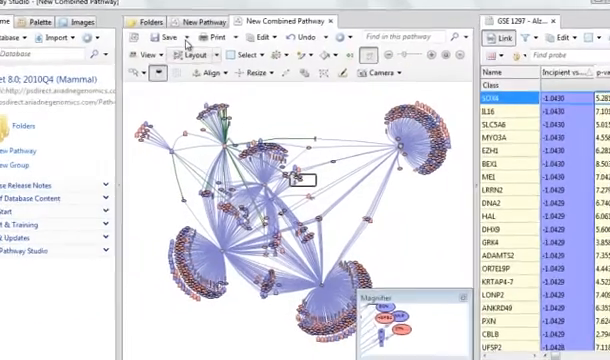
click(152, 36)
text(Pathway of combined key regulators in AD)
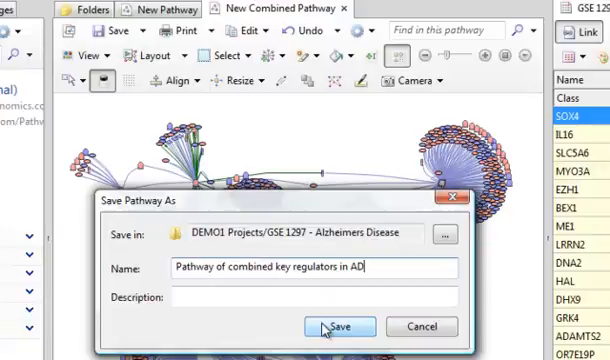
click(336, 328)
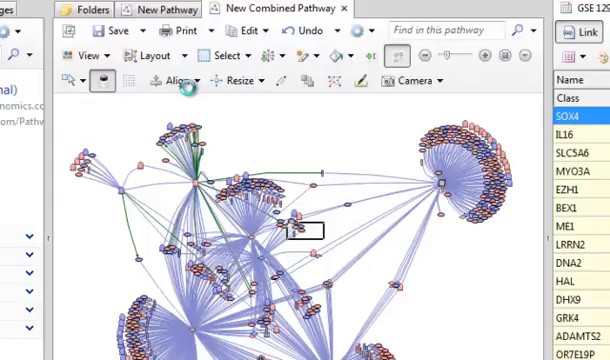
Apply Hierarchical Layout to the combined pathway.
click(140, 56)
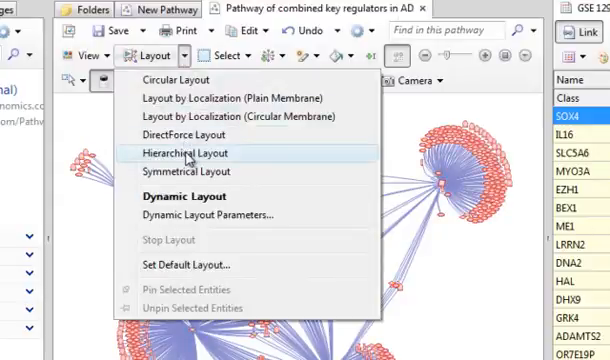
click(186, 154)
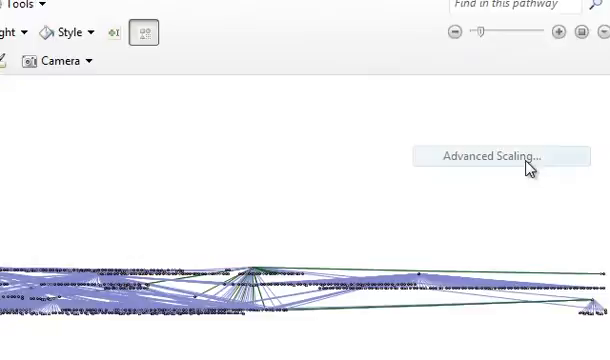
click(496, 156)
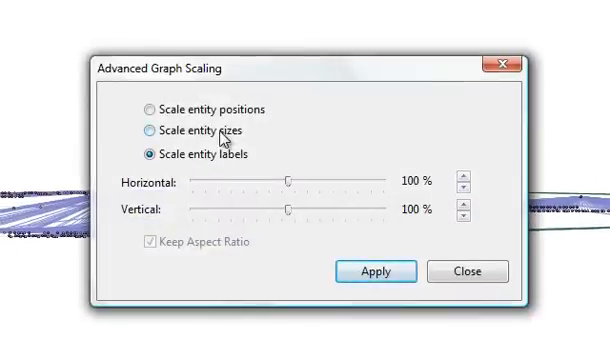
Scale entity positions with Keep Aspect Ratio off and a raised Vertical factor.
click(144, 108)
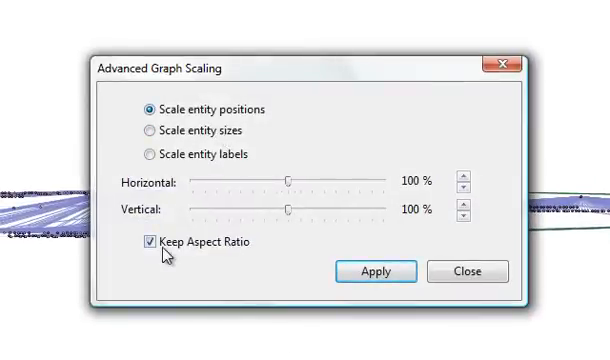
click(148, 244)
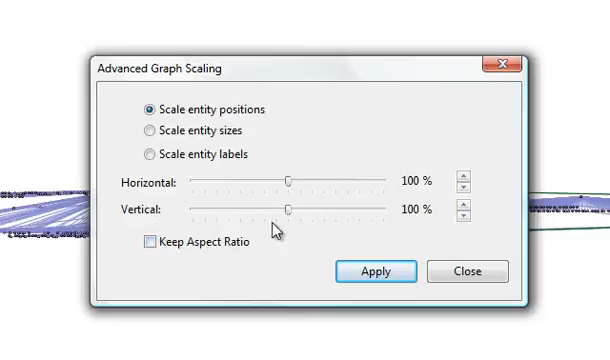
mouse_move(292, 212)
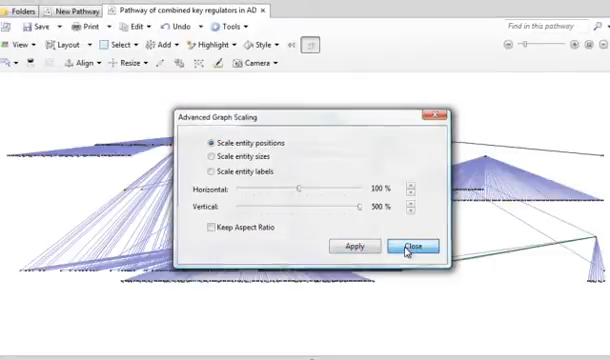
click(412, 246)
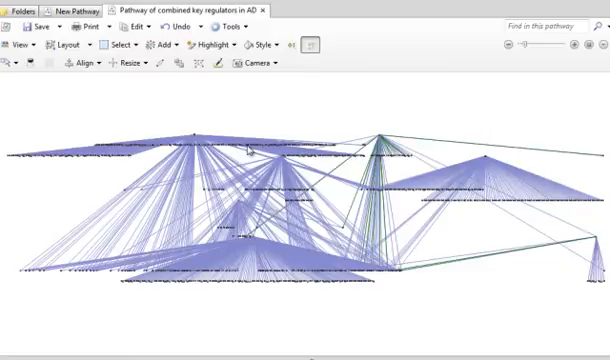
mouse_move(236, 212)
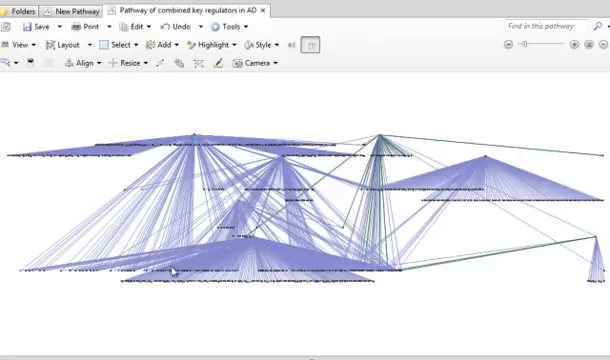
mouse_move(444, 100)
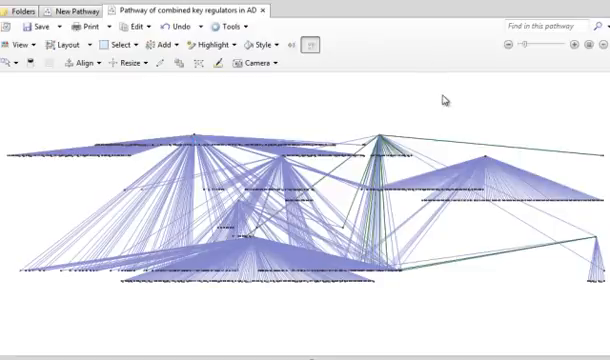
mouse_move(442, 112)
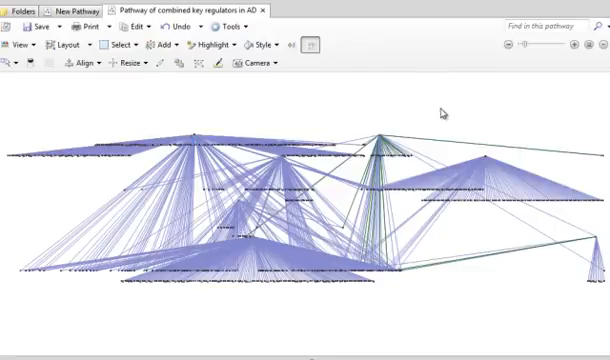